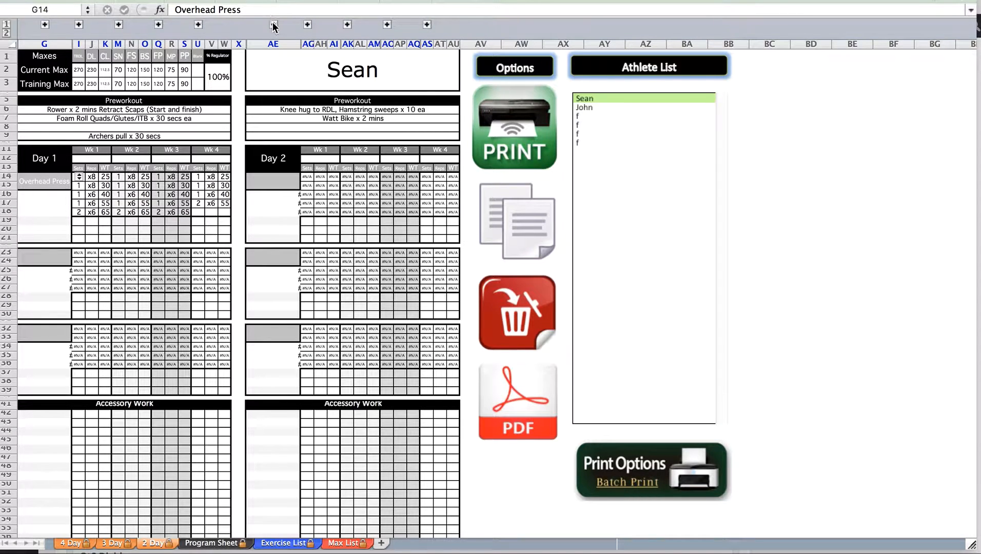
pyautogui.moveTo(367, 148)
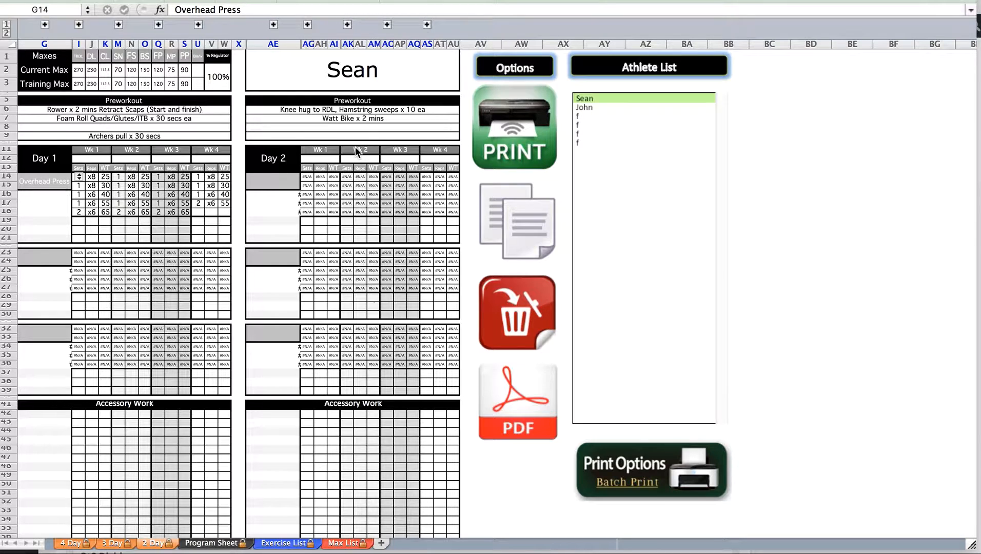
pyautogui.moveTo(371, 404)
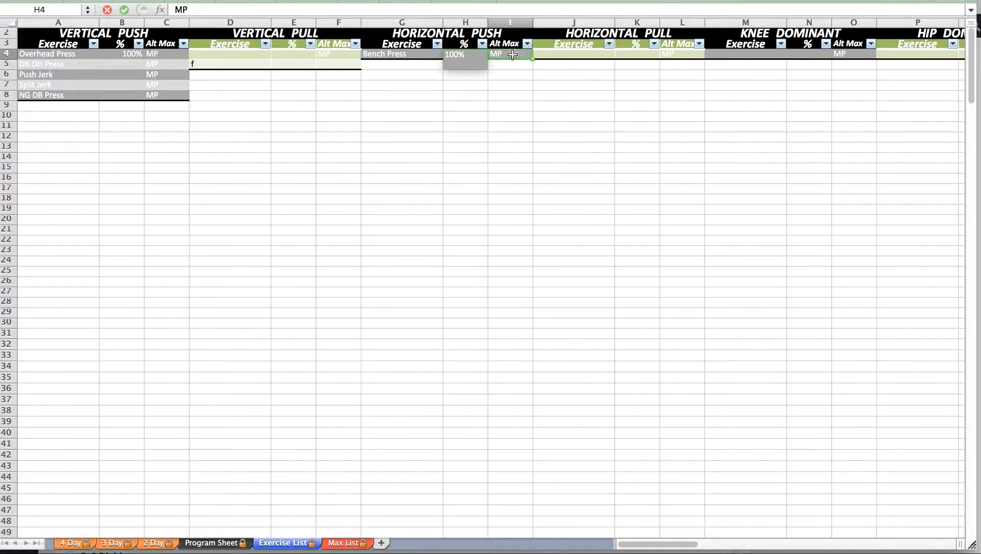
# Base Bench Press on the BP max and add DB Bench at 60% below it
pyautogui.click(539, 53)
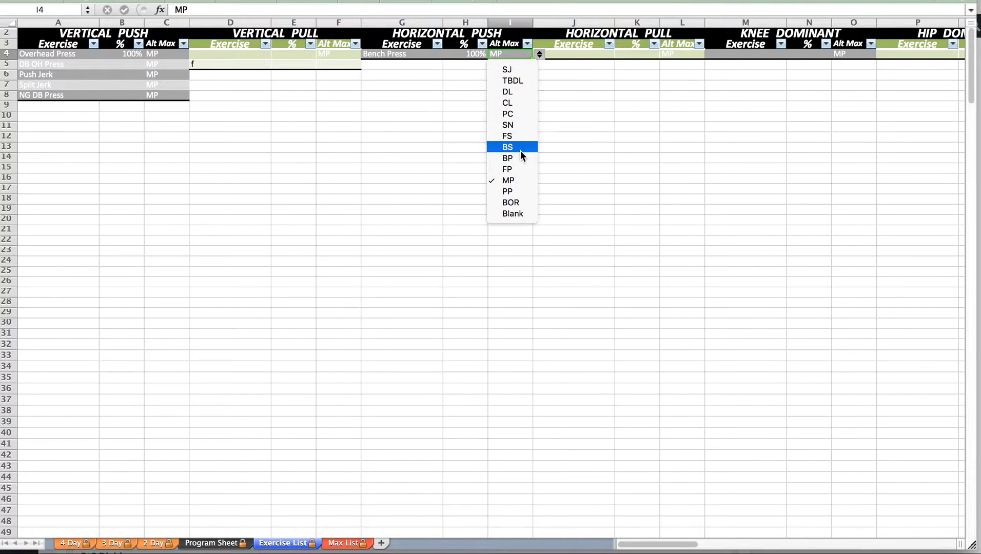
pyautogui.click(507, 158)
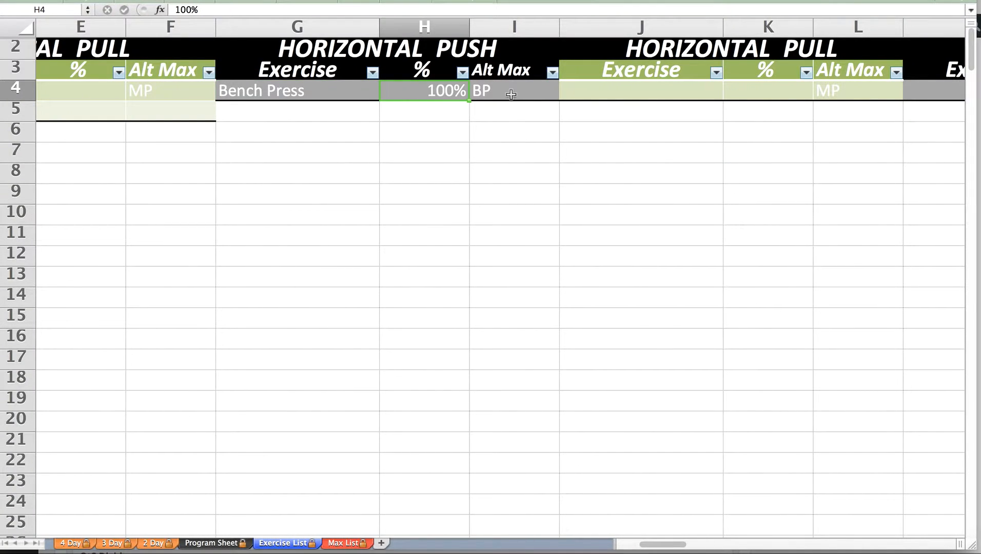
pyautogui.click(299, 114)
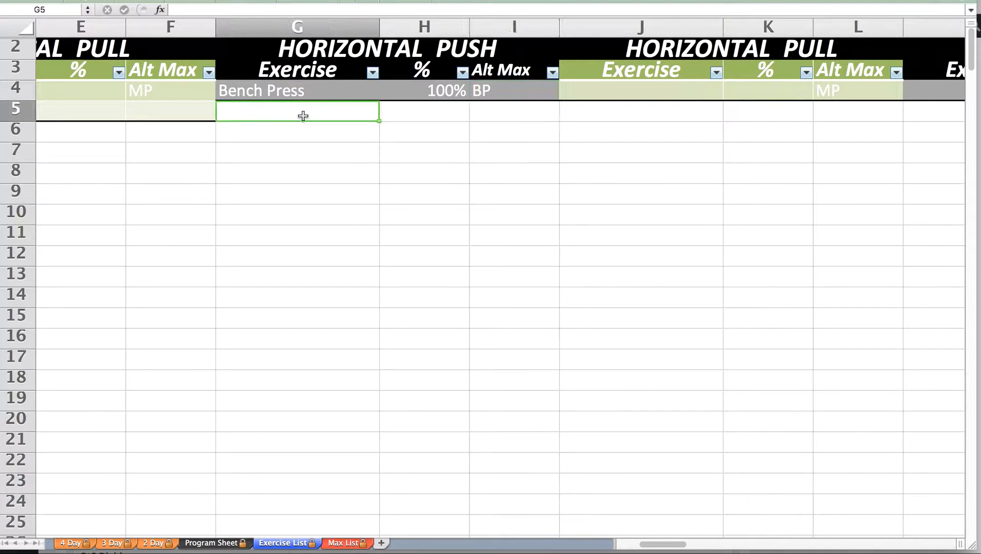
pyautogui.write('DB Bench')
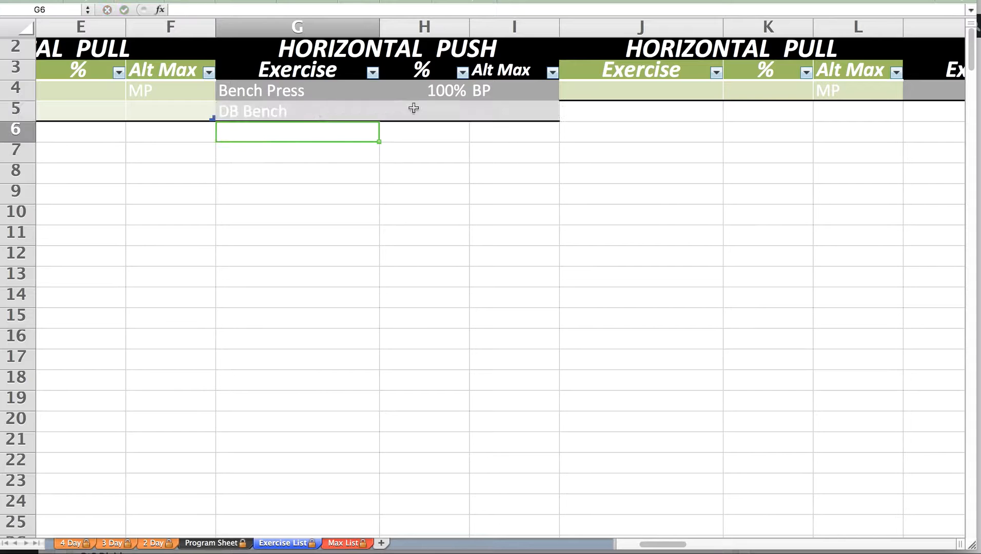
pyautogui.write('60%')
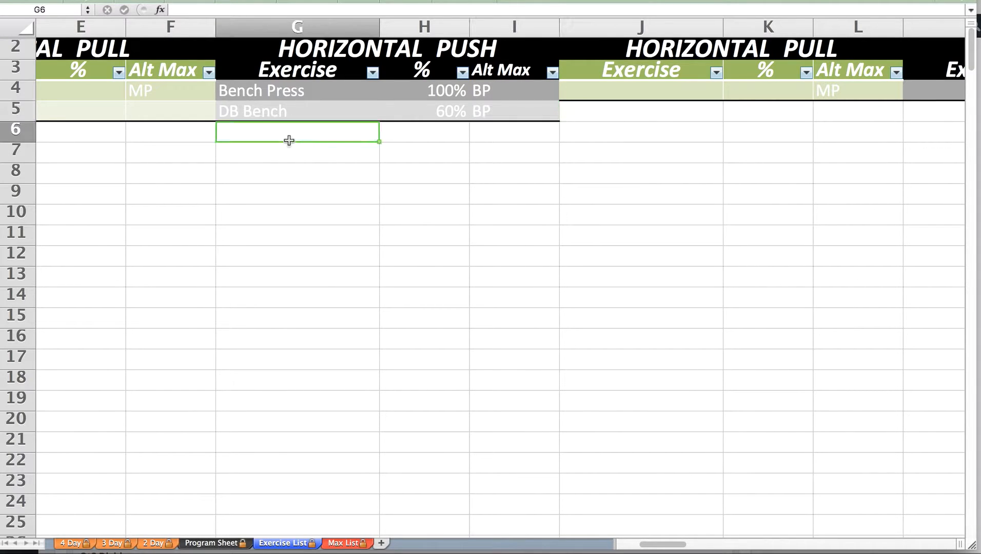
pyautogui.moveTo(359, 86)
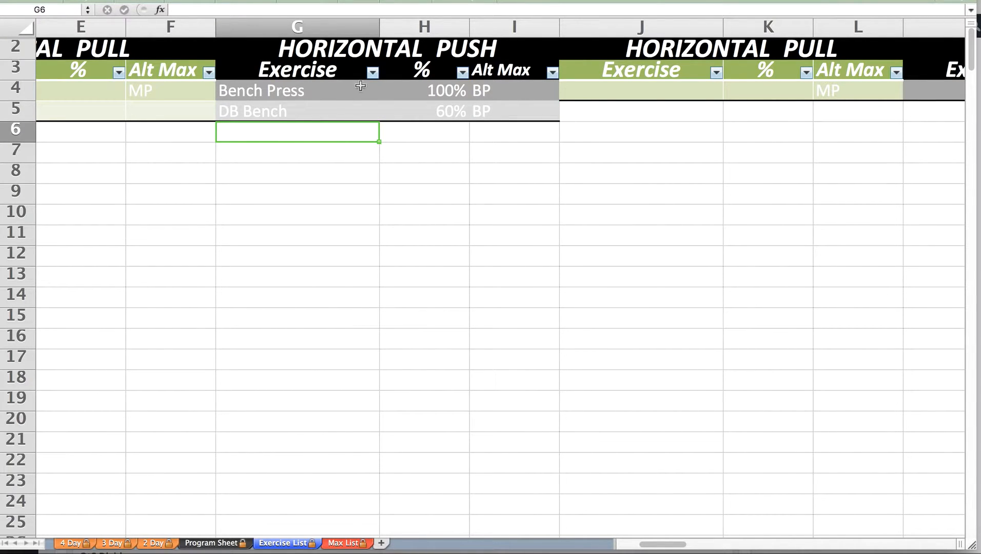
# Add Floor Press at 88% based on the BP max
pyautogui.write('Flo')
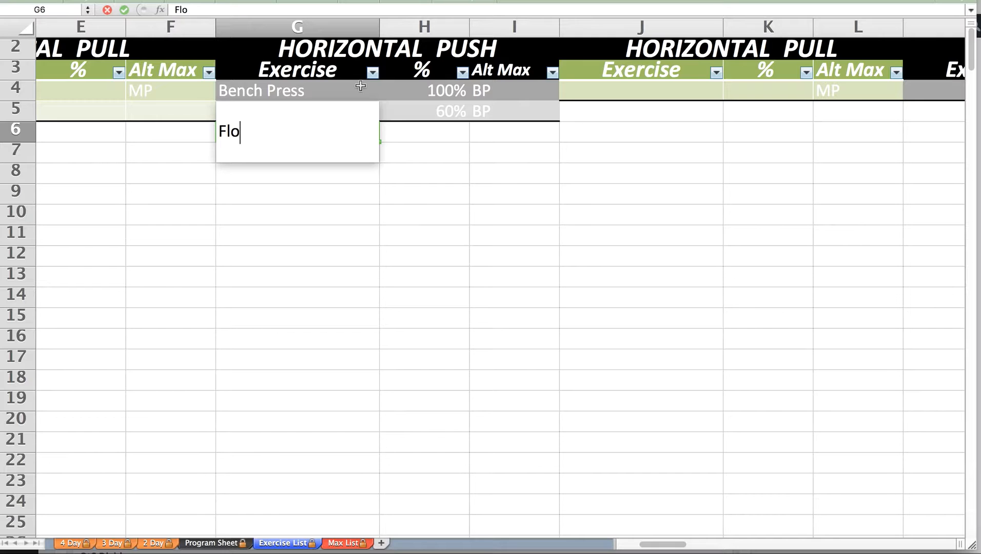
pyautogui.write('Floor Press')
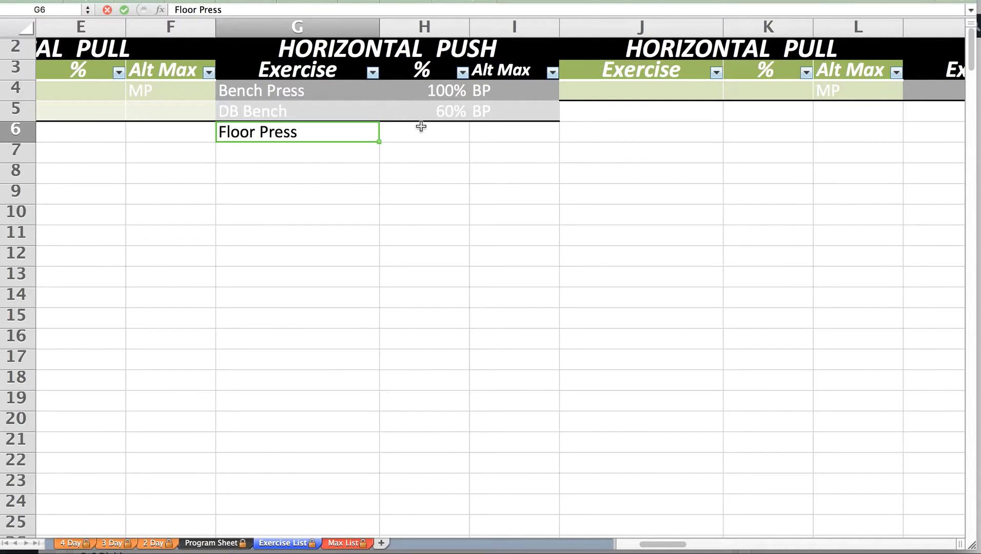
pyautogui.write('8')
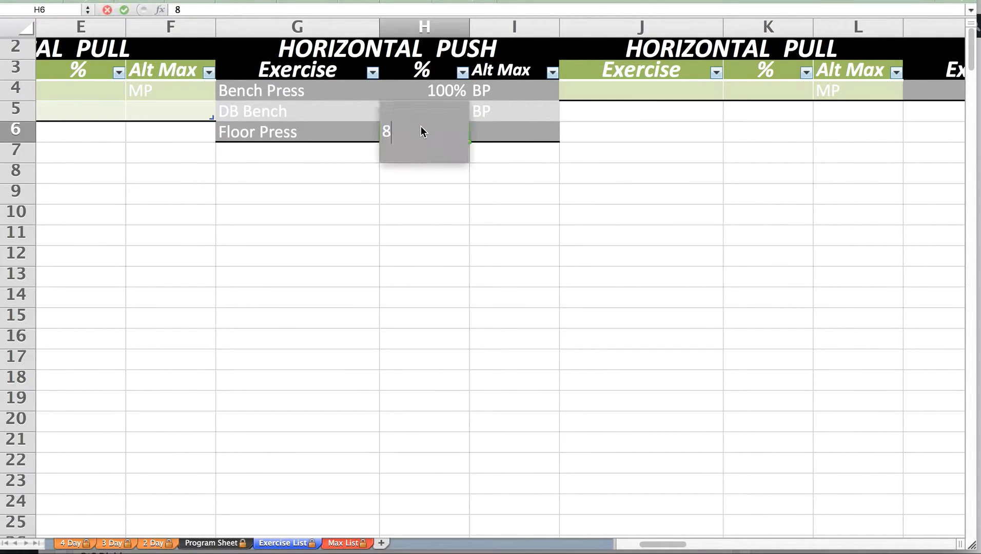
pyautogui.click(564, 133)
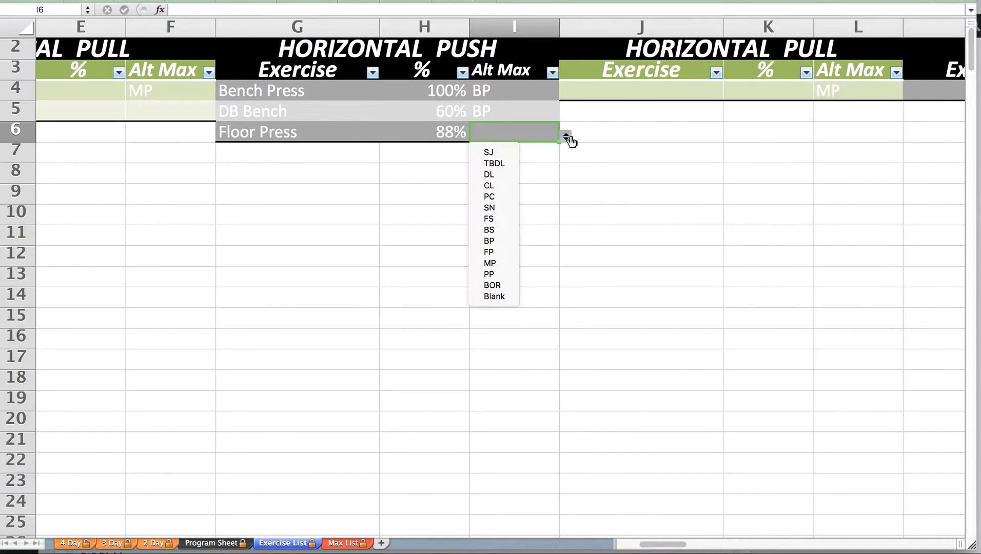
pyautogui.click(489, 240)
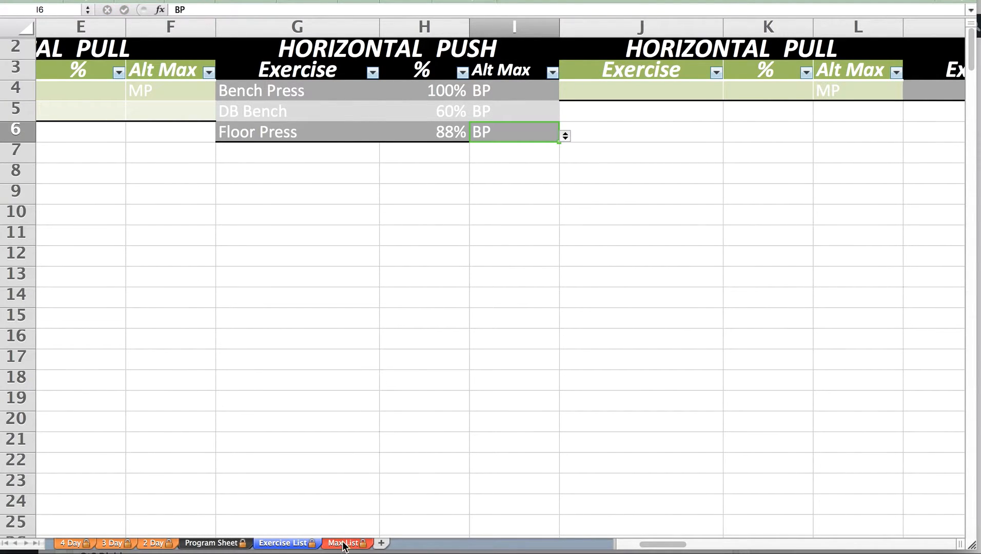
pyautogui.click(565, 134)
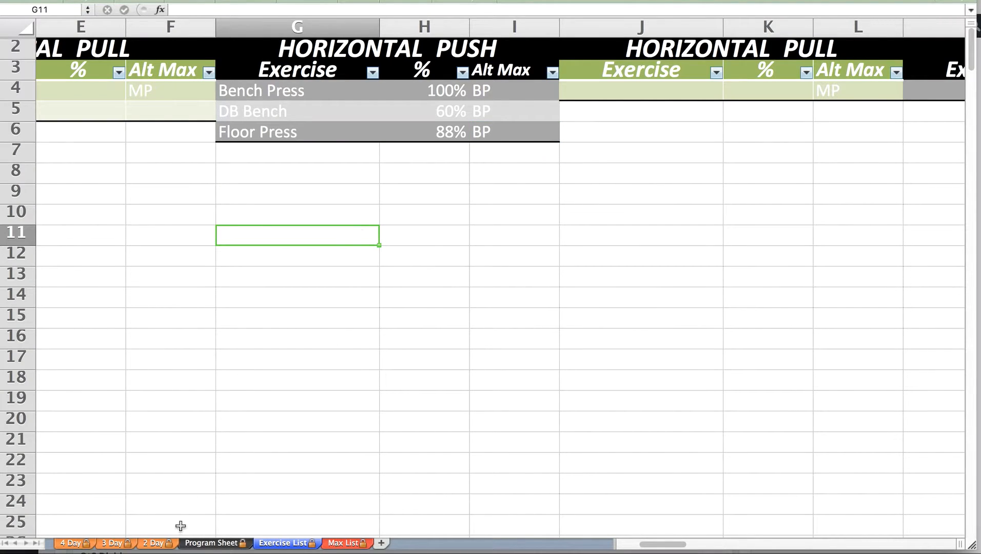
# Make Day 2 a HORIZONTAL_PUSH Bench Press block with Effort loading and the 5x6_85_5 scheme
pyautogui.click(216, 542)
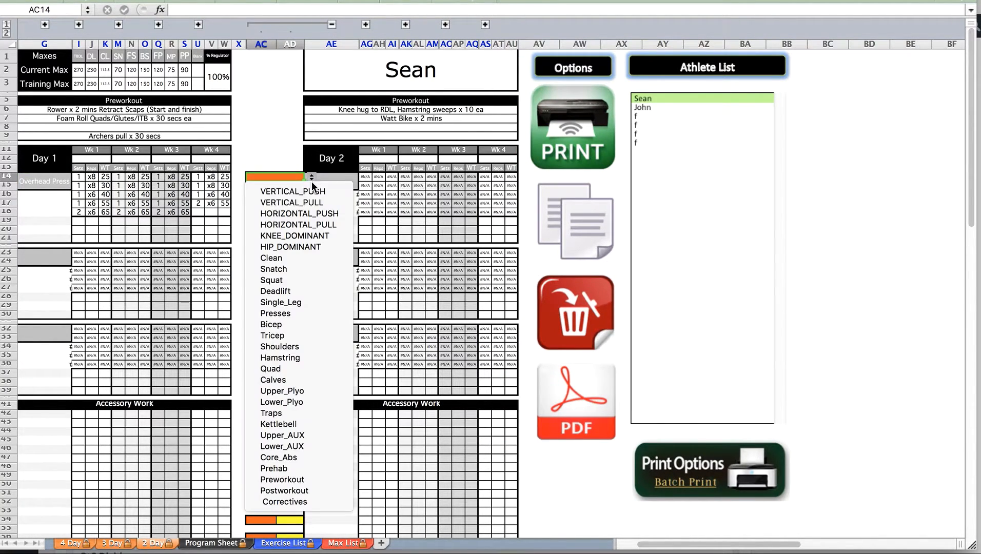
pyautogui.click(292, 191)
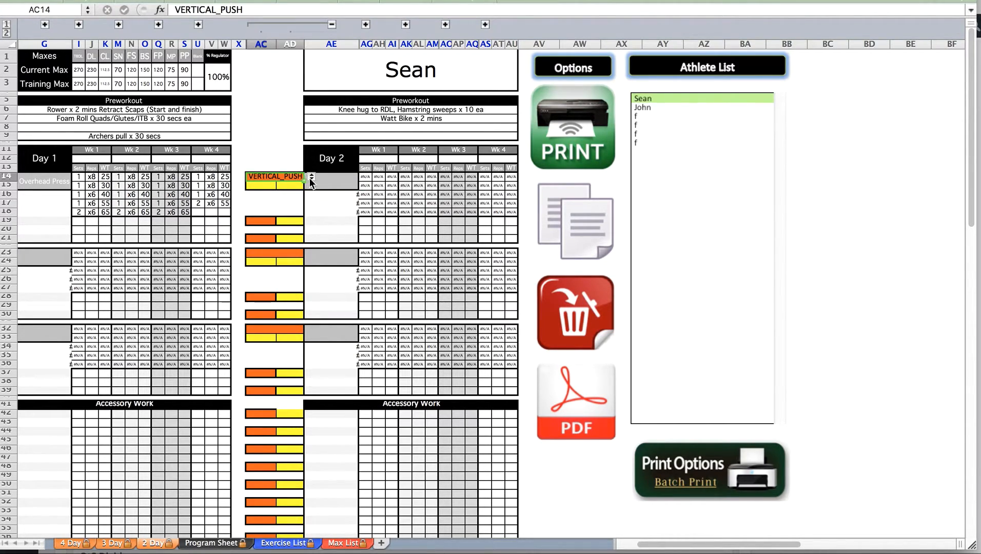
pyautogui.moveTo(320, 211)
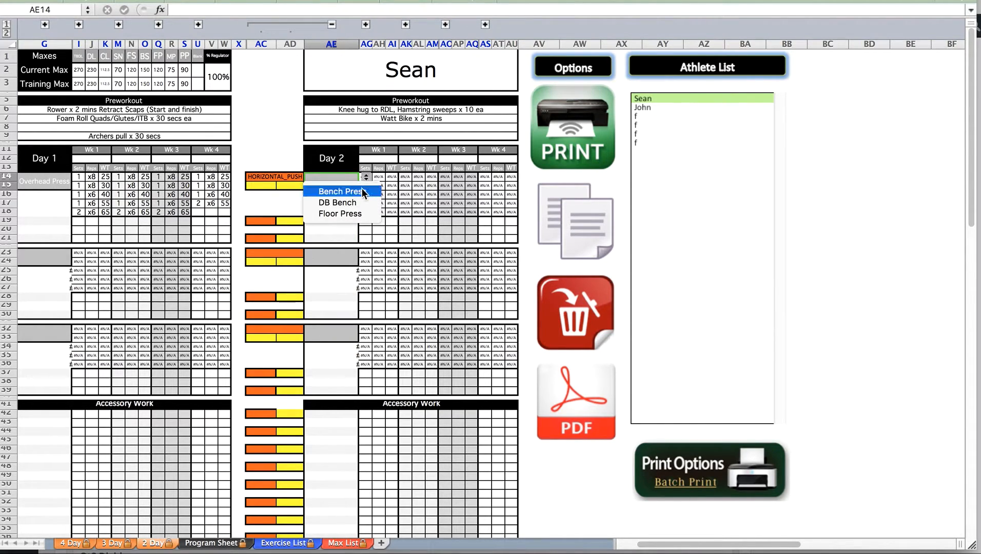
pyautogui.click(341, 191)
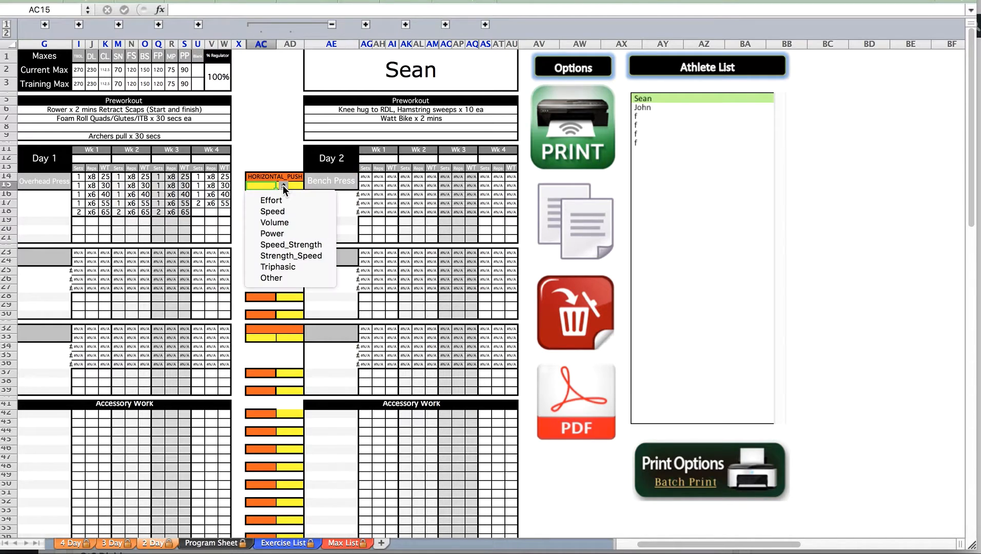
pyautogui.click(271, 200)
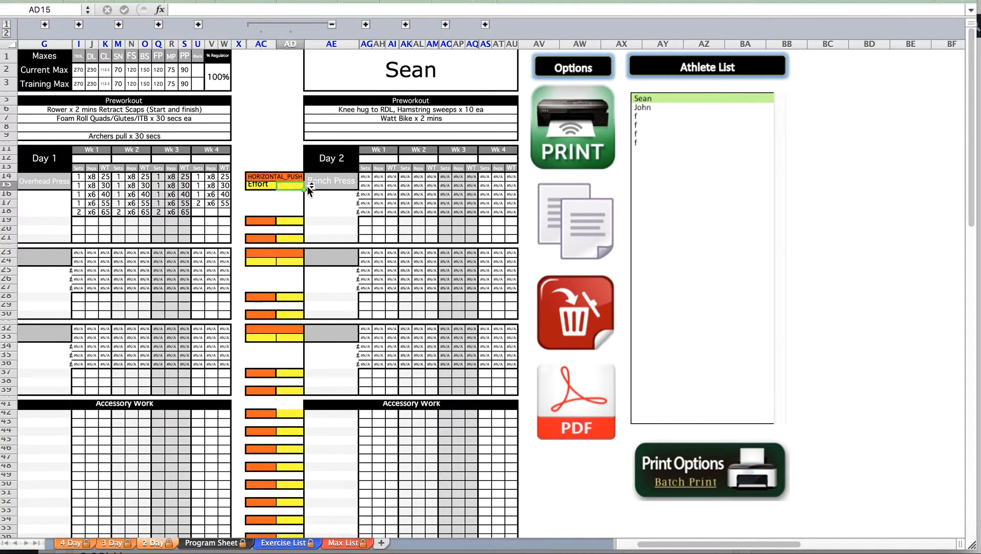
pyautogui.click(303, 186)
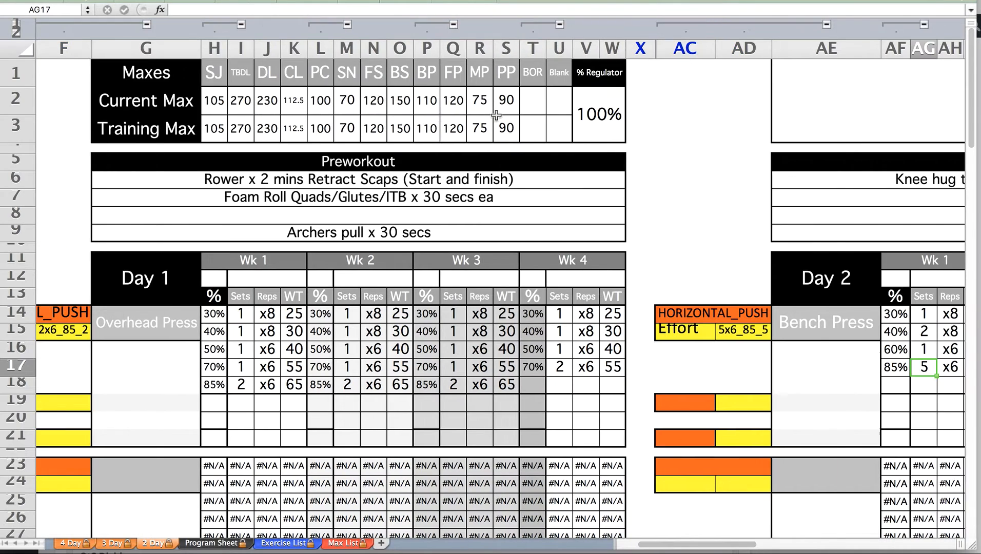
# Swap the Day 2 exercise to DB Bench, then to Floor Press so the week weights recalculate
pyautogui.hscroll(3)
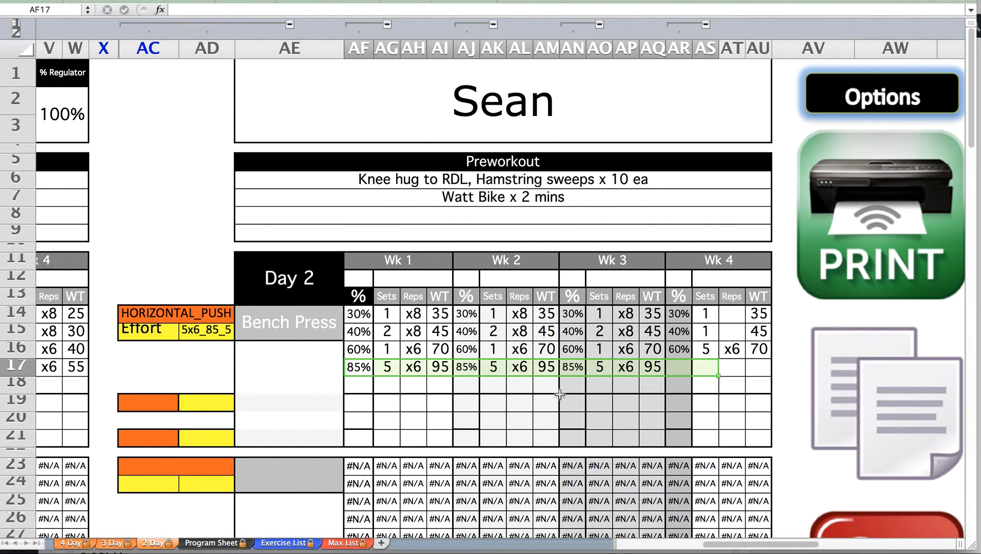
pyautogui.click(289, 322)
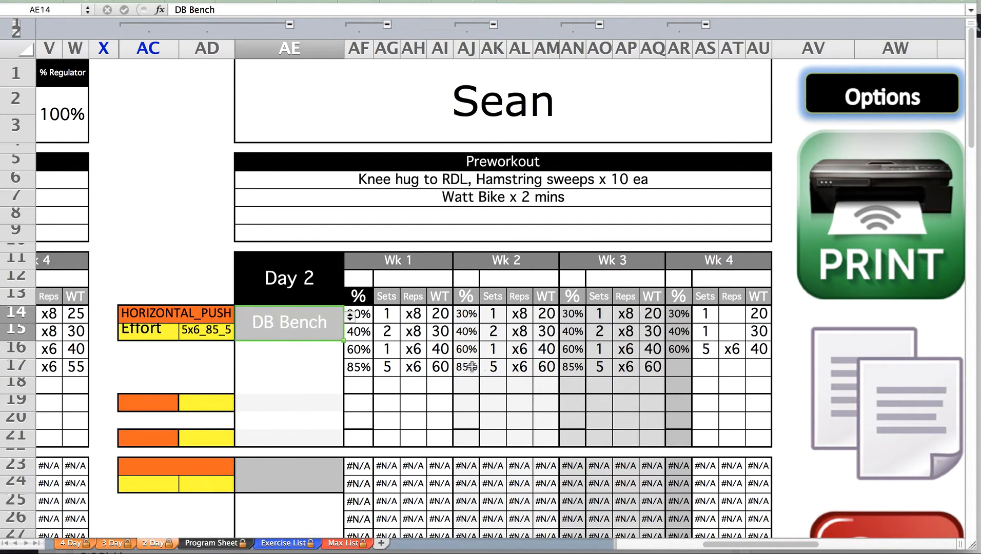
pyautogui.moveTo(351, 368)
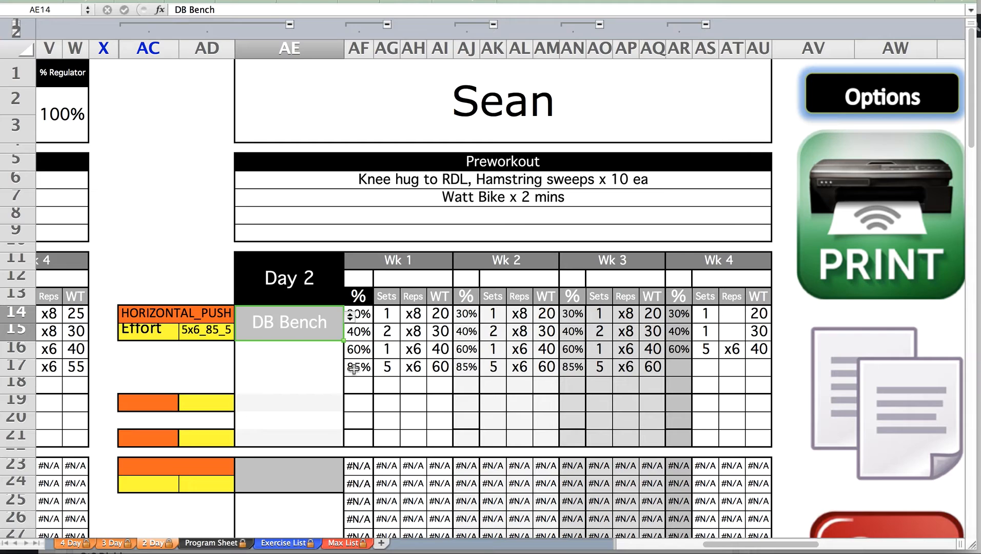
pyautogui.moveTo(448, 370)
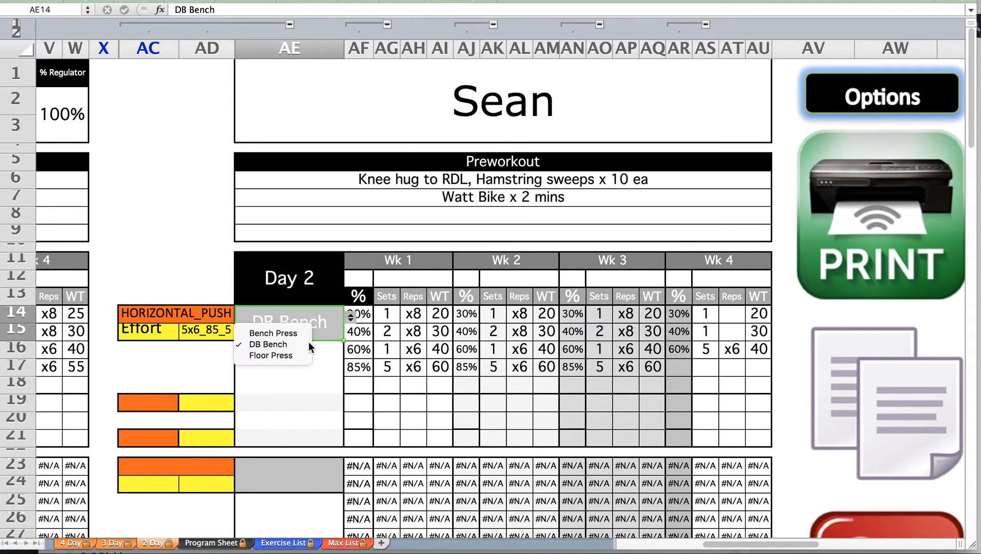
pyautogui.click(271, 355)
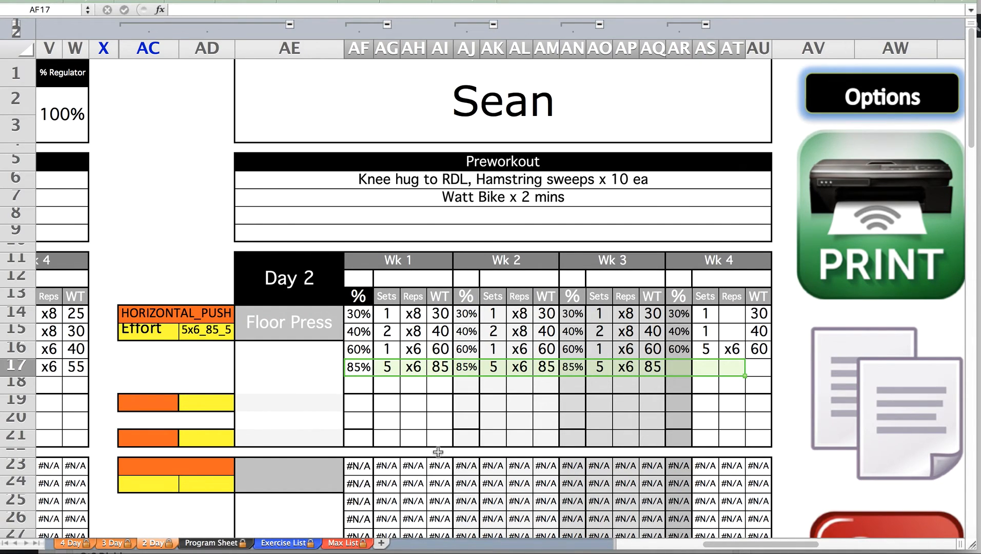
pyautogui.moveTo(388, 400)
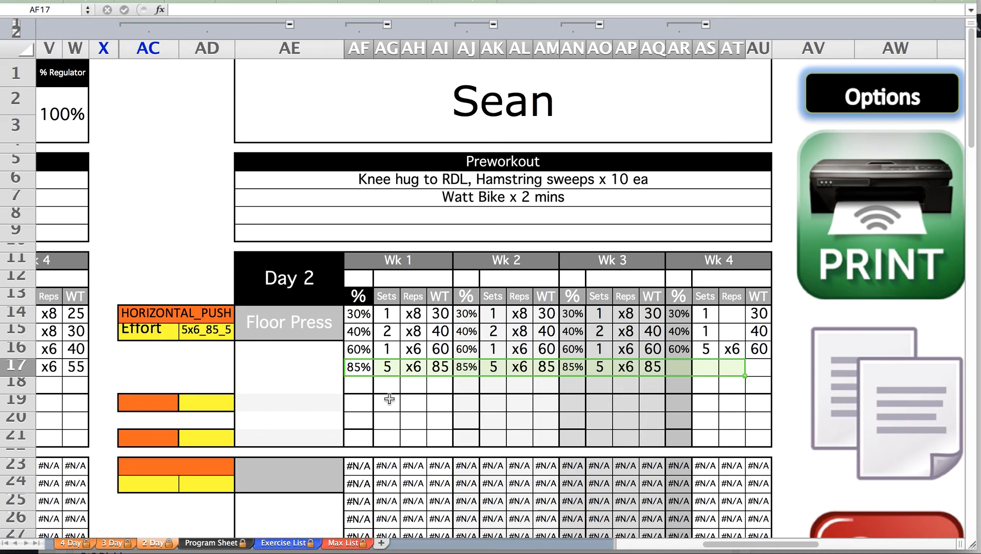